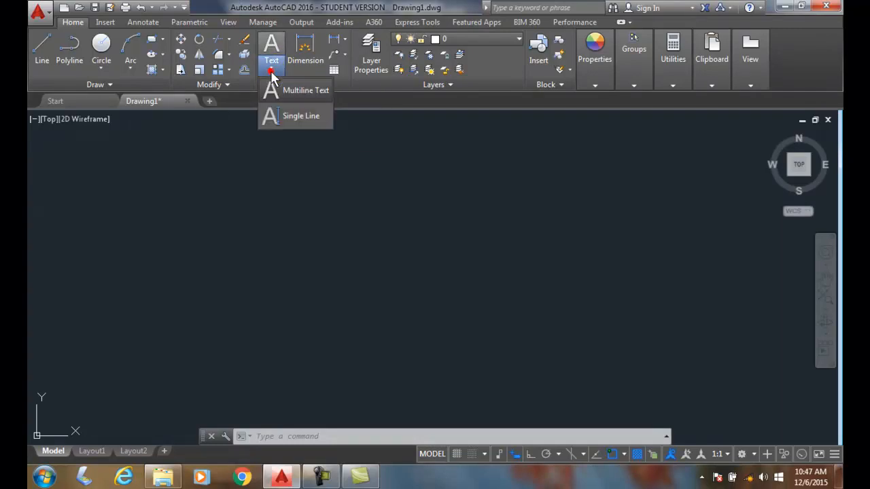
{"action": "mouse_move", "coordinate": [148, 31]}
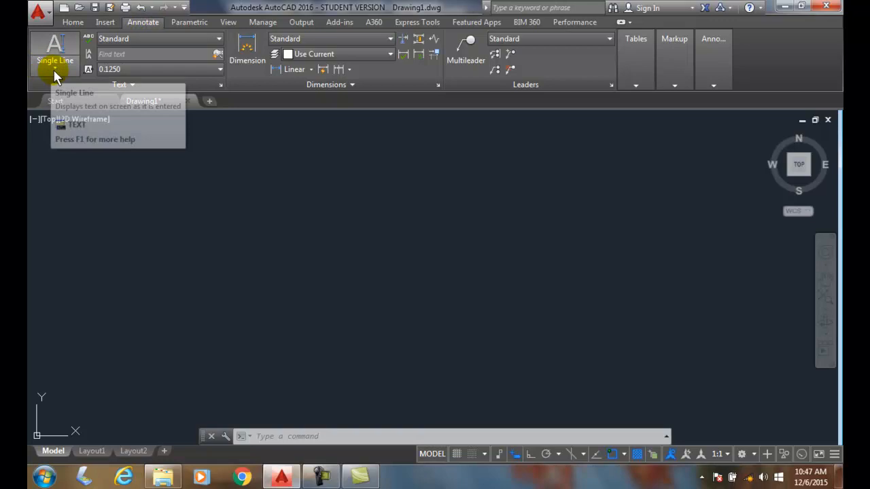
{"action": "mouse_move", "coordinate": [55, 59]}
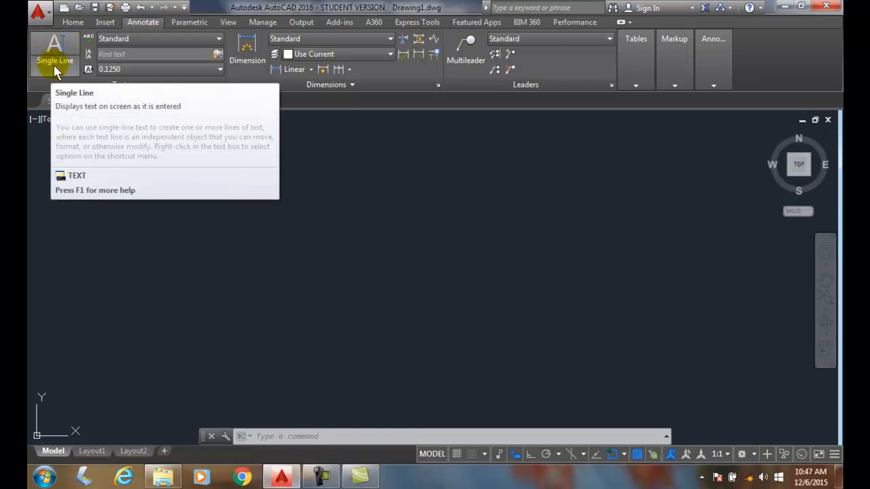
- Start the single-line TEXT command from the Annotate tab
{"action": "left_click", "coordinate": [55, 51]}
{"action": "type", "text": "A"}
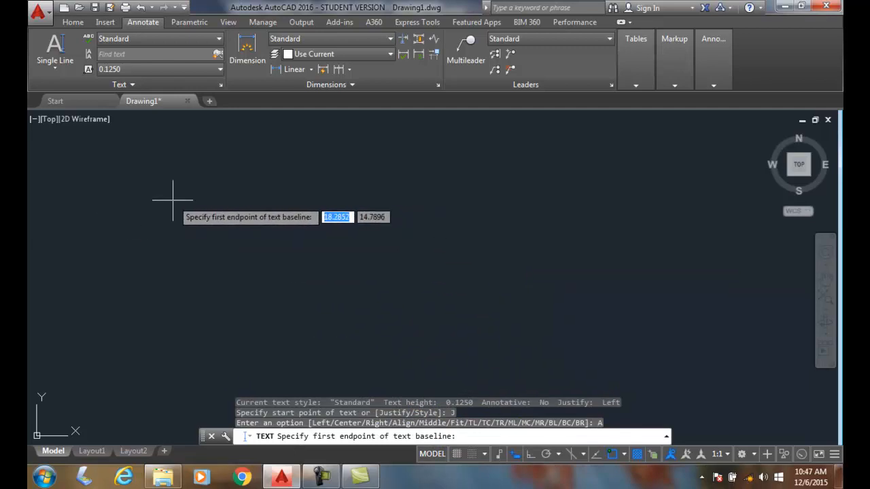
{"action": "mouse_move", "coordinate": [172, 200]}
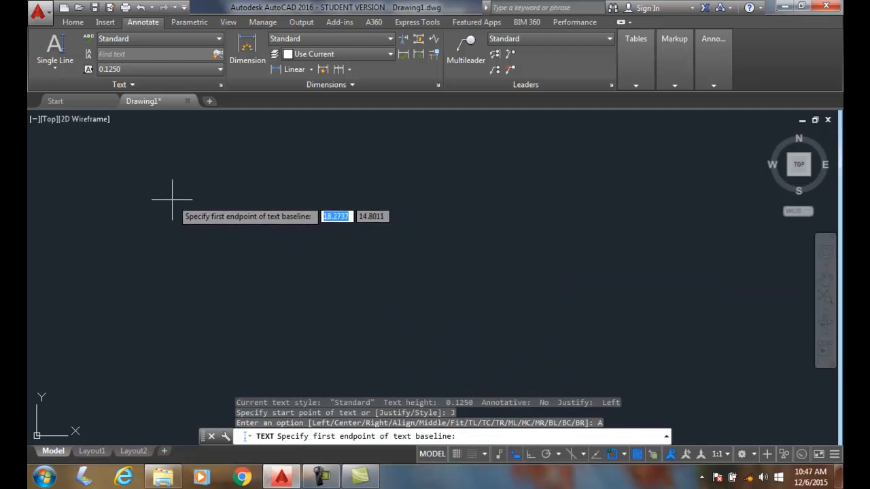
- Place the first Align baseline endpoint in the upper left of the drawing
{"action": "left_click", "coordinate": [173, 199]}
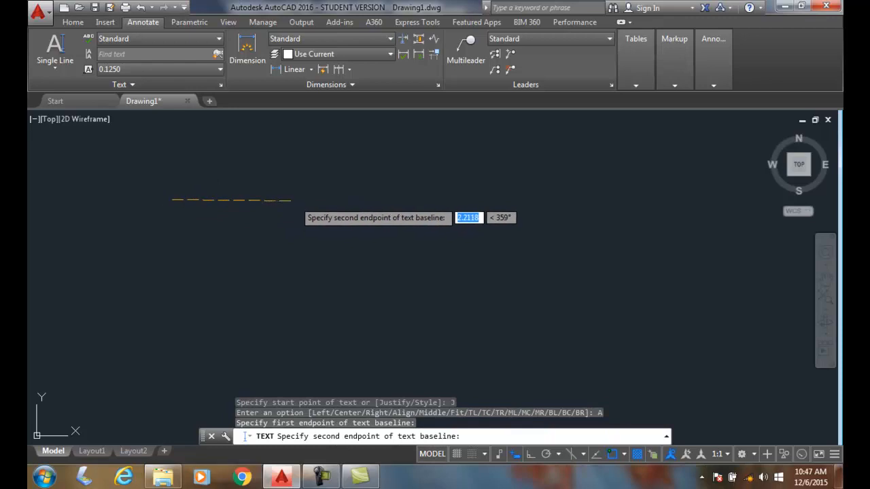
{"action": "mouse_move", "coordinate": [302, 199]}
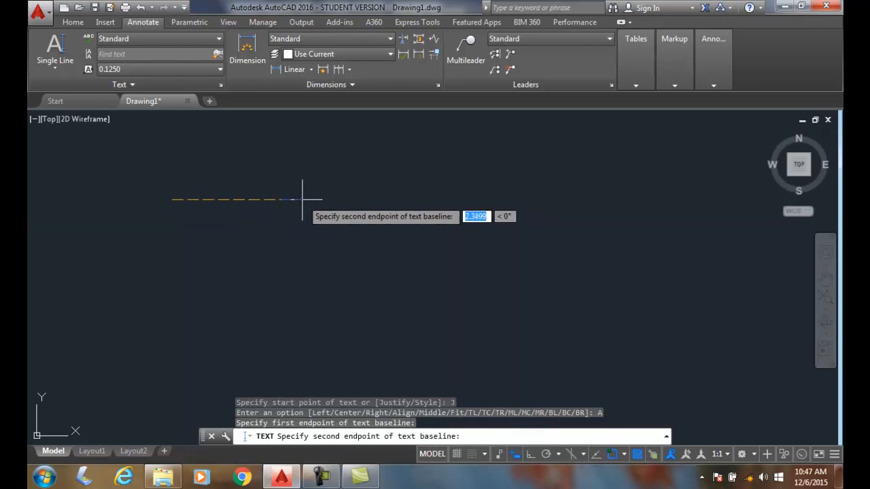
{"action": "mouse_move", "coordinate": [314, 197]}
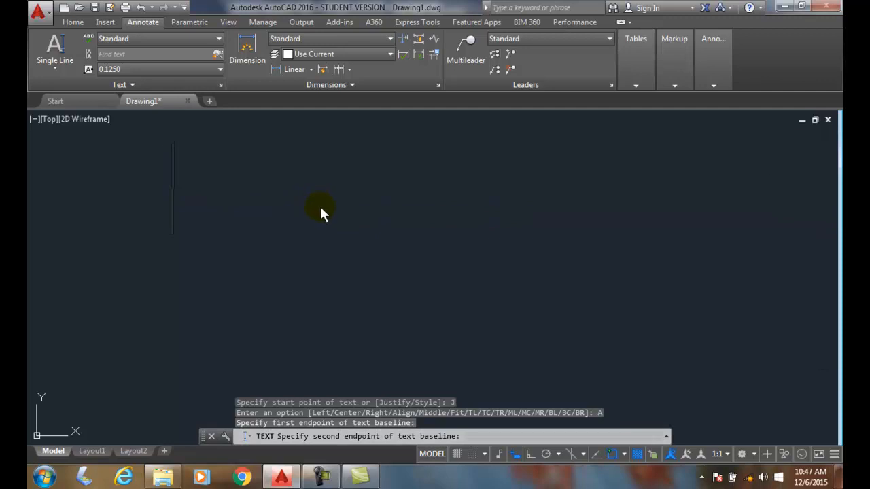
{"action": "mouse_move", "coordinate": [592, 225]}
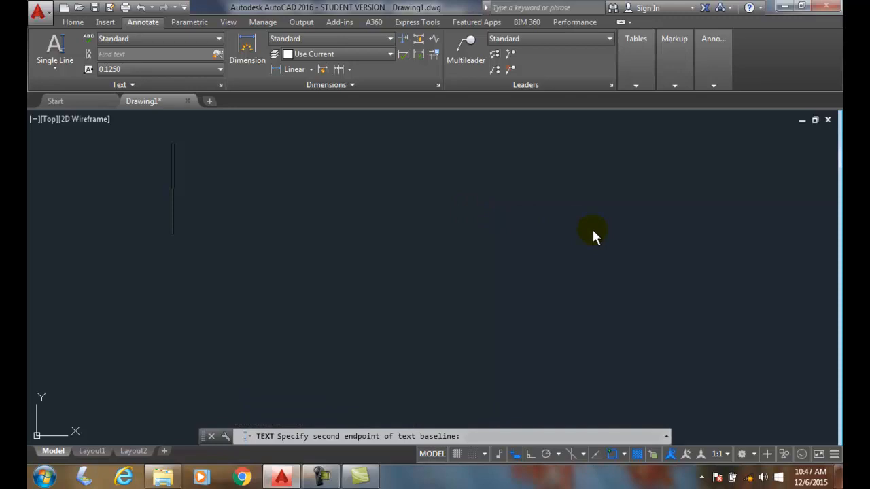
- Type the aligned text opening 'WHEN USING ALIGNED TEXT THE TEXT CHARACTER HEIGHT'
{"action": "type", "text": "WHEN"}
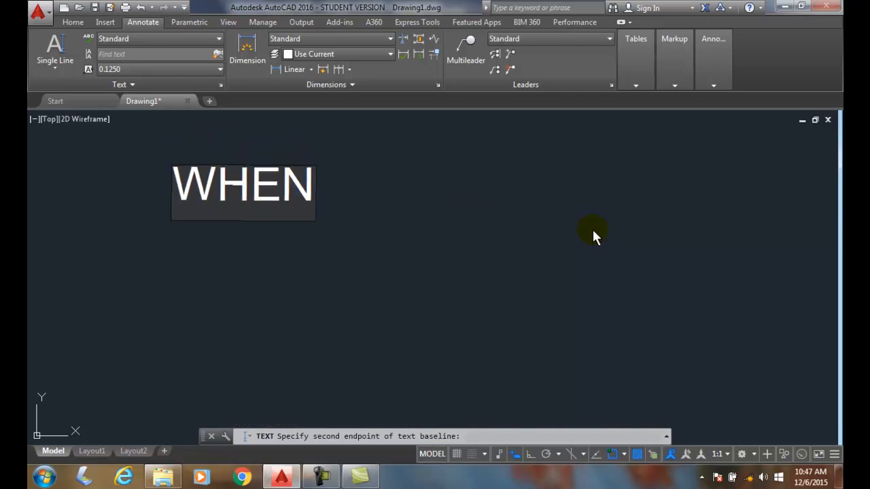
{"action": "type", "text": "USING ALIG"}
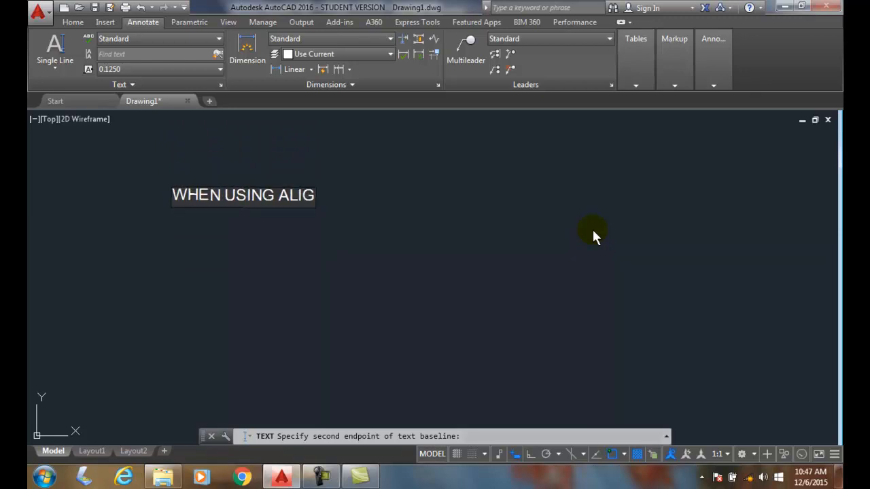
{"action": "type", "text": "NED"}
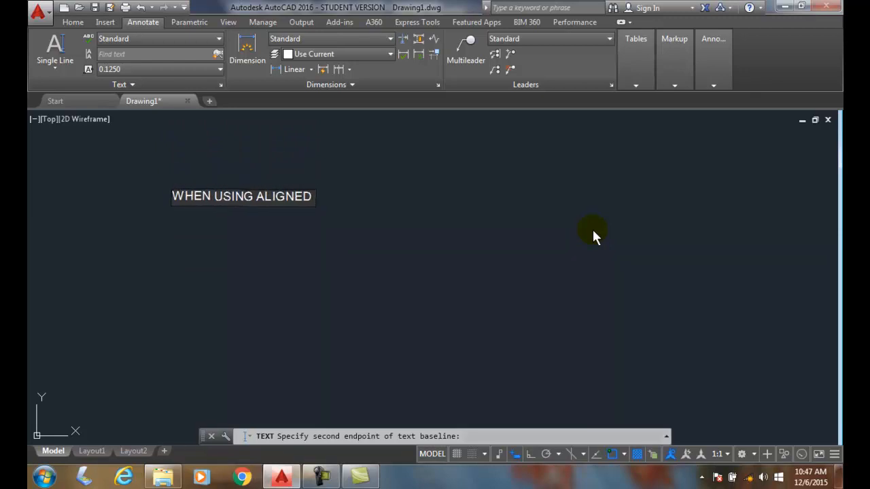
{"action": "type", "text": "TEXT"}
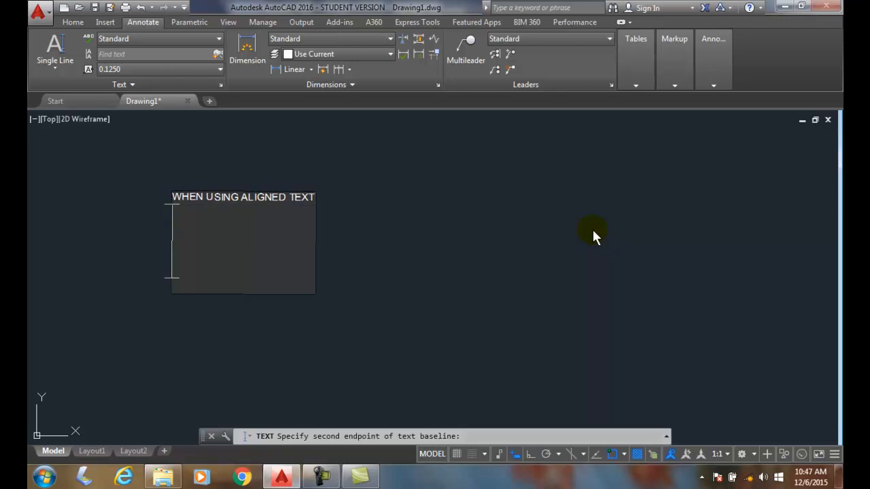
{"action": "type", "text": "THE"}
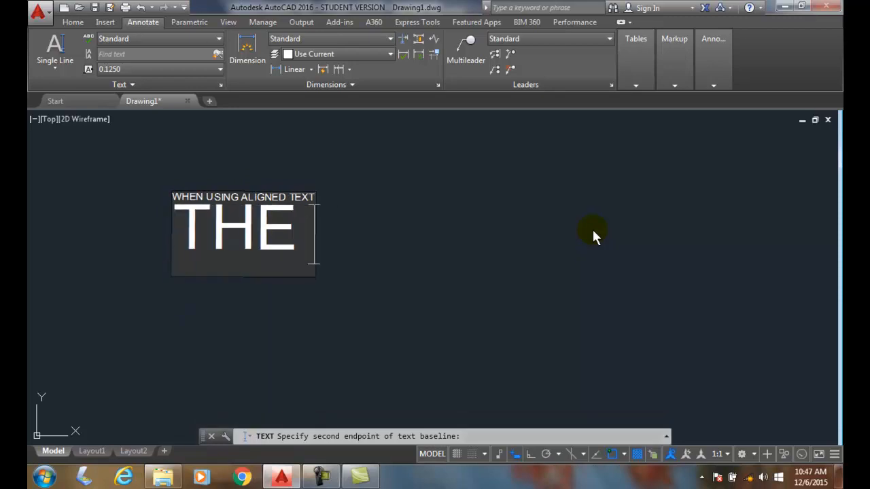
{"action": "type", "text": "TEXT"}
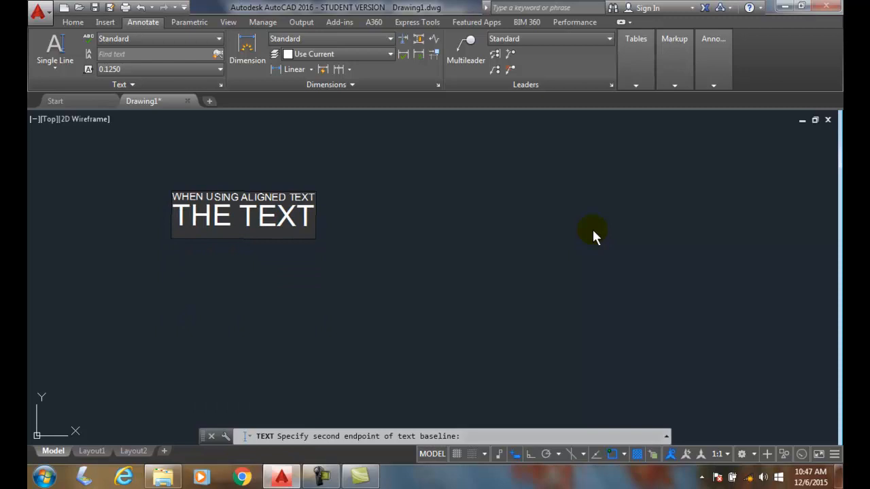
{"action": "type", "text": "CHAR"}
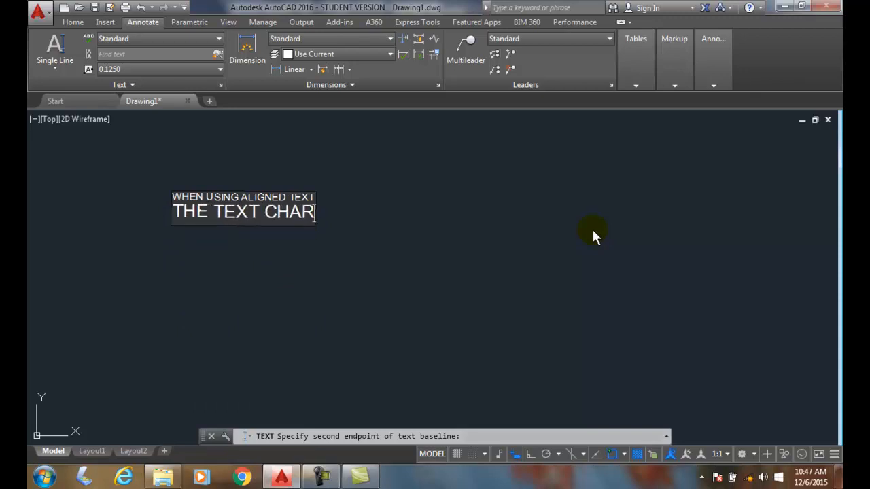
{"action": "type", "text": "AC"}
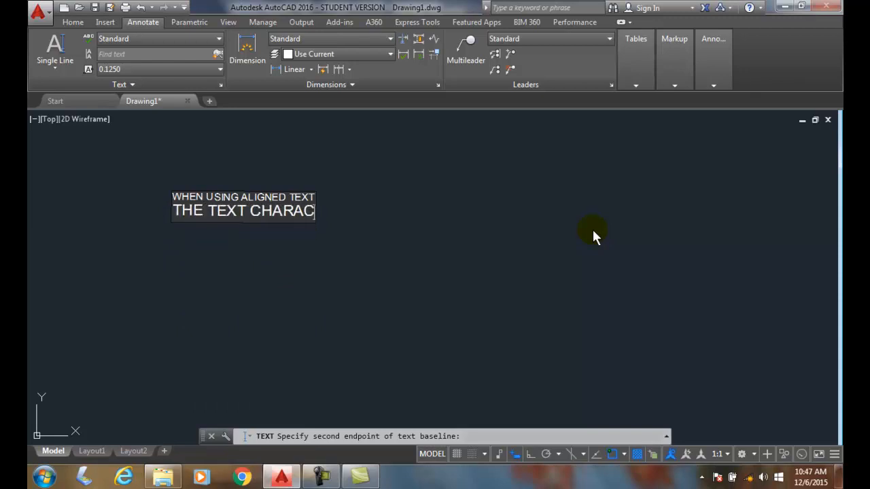
{"action": "type", "text": "TER H"}
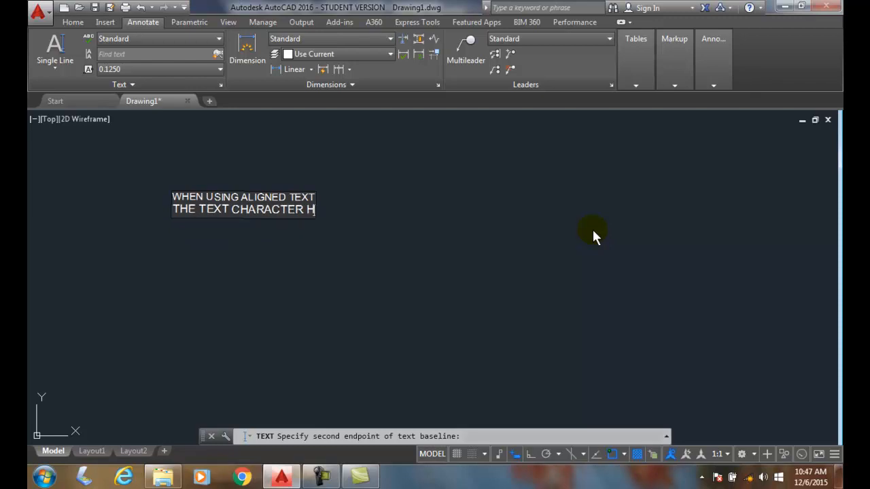
{"action": "type", "text": "EIGHT"}
{"action": "type", "text": "IS ADJUSTED"}
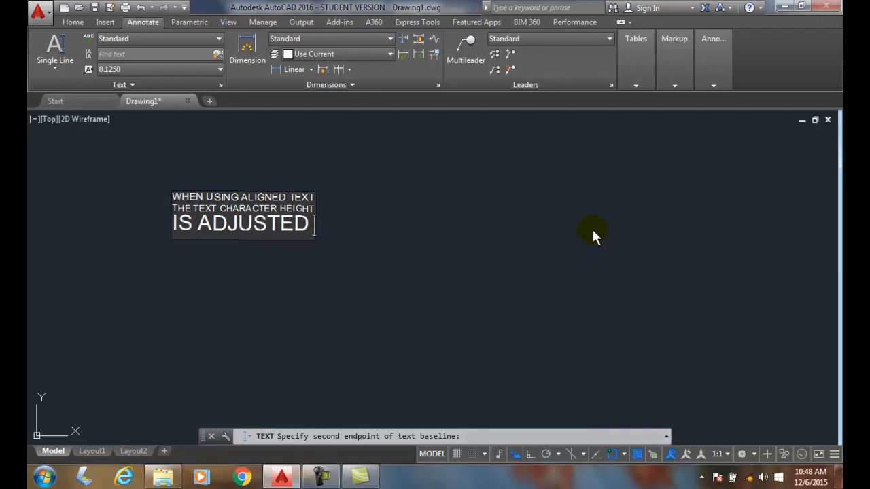
- Continue the aligned text with 'SO THAT THE TEXT FITS BETWEEN TWO PICKED POINTS'
{"action": "type", "text": "SO THAT"}
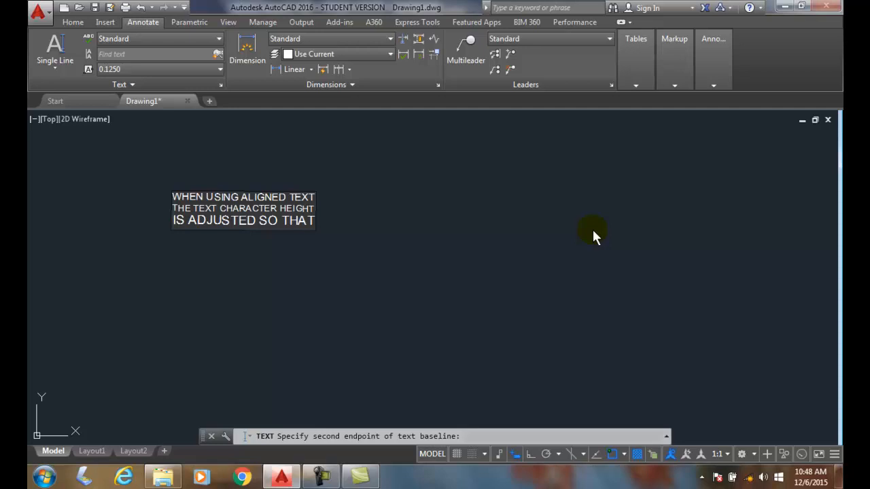
{"action": "type", "text": "THE TE"}
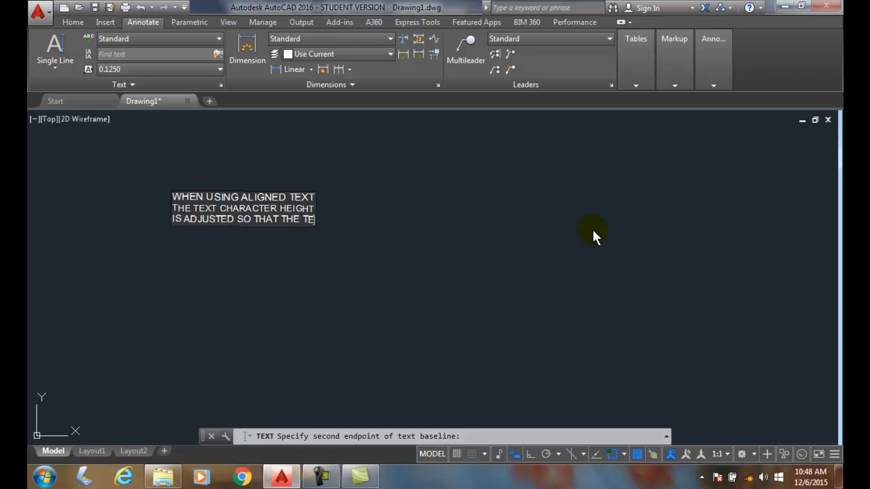
{"action": "type", "text": "XT"}
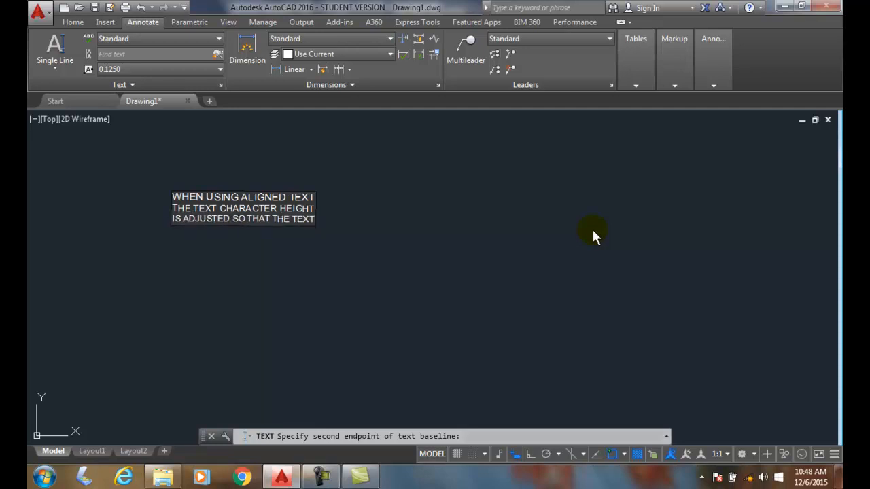
{"action": "type", "text": "FITS"}
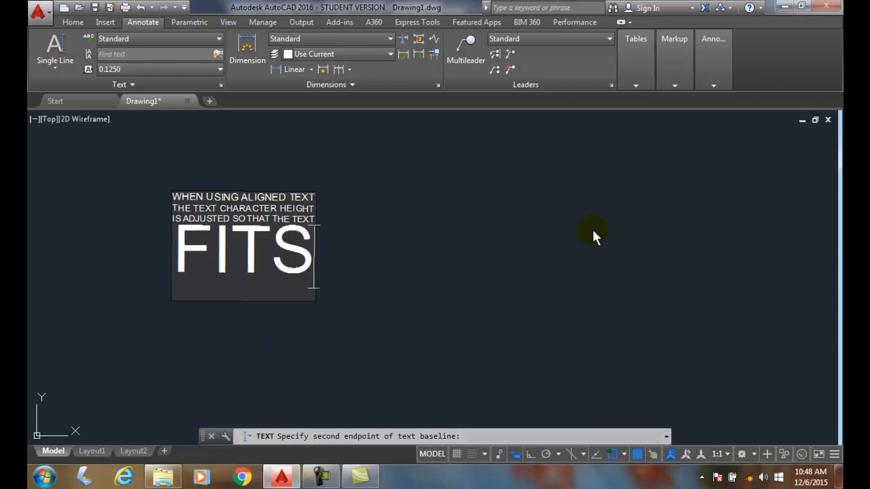
{"action": "type", "text": "BET"}
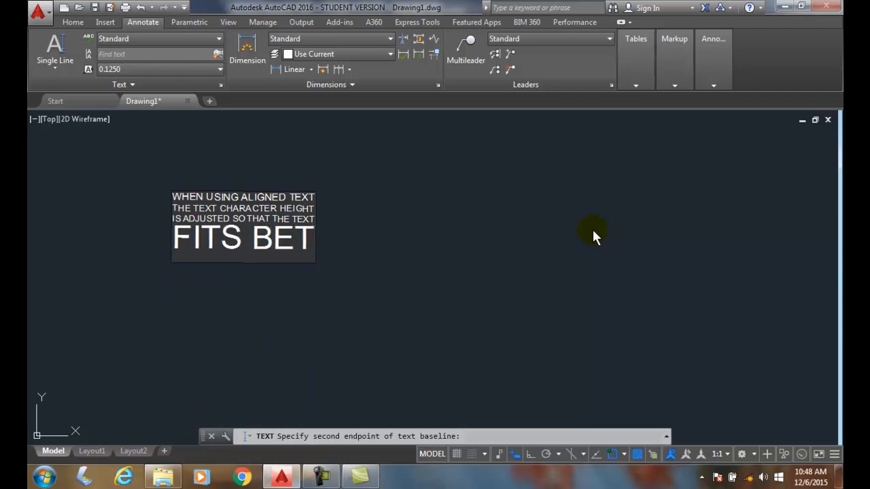
{"action": "type", "text": "WEEN"}
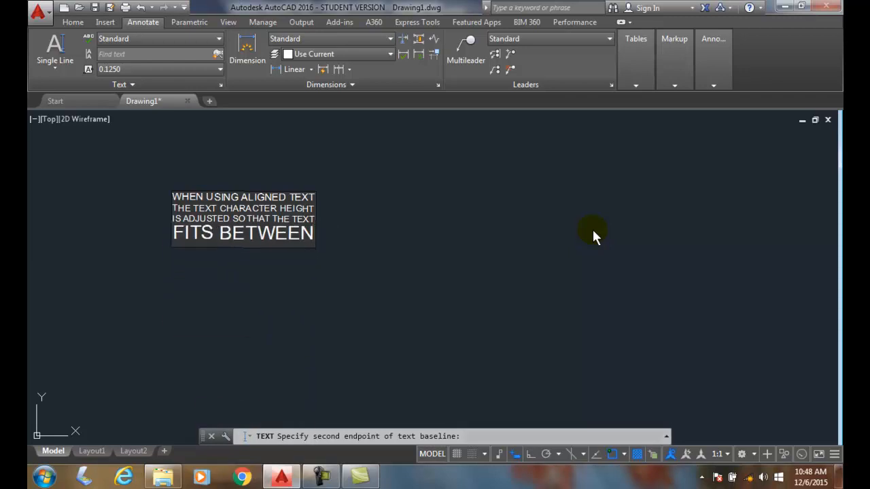
{"action": "type", "text": "TWO P"}
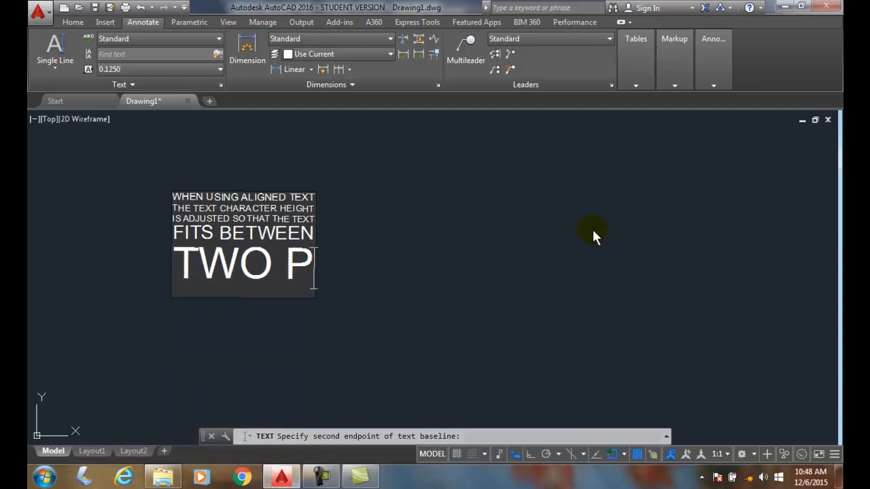
{"action": "type", "text": "ICKED POI"}
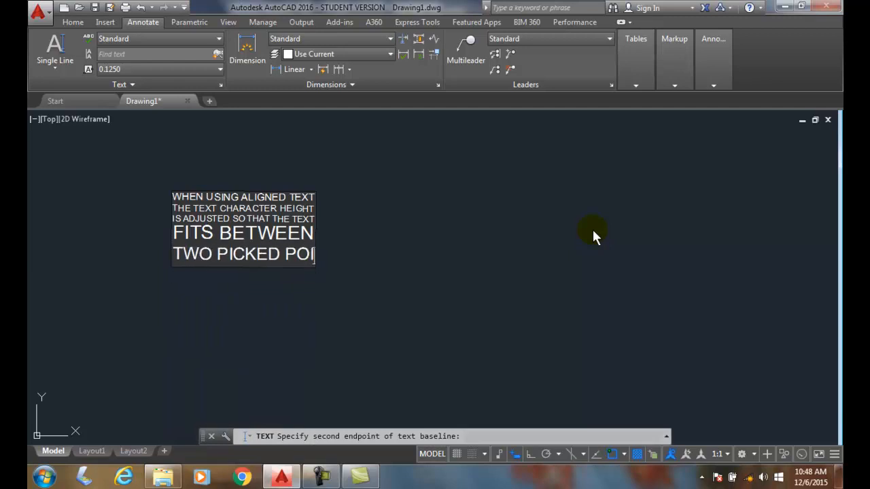
{"action": "type", "text": "NTS"}
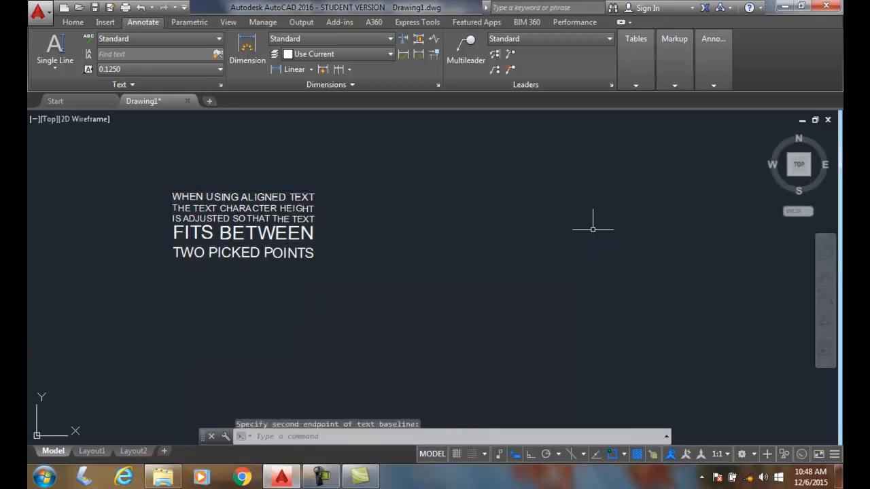
{"action": "mouse_move", "coordinate": [302, 224]}
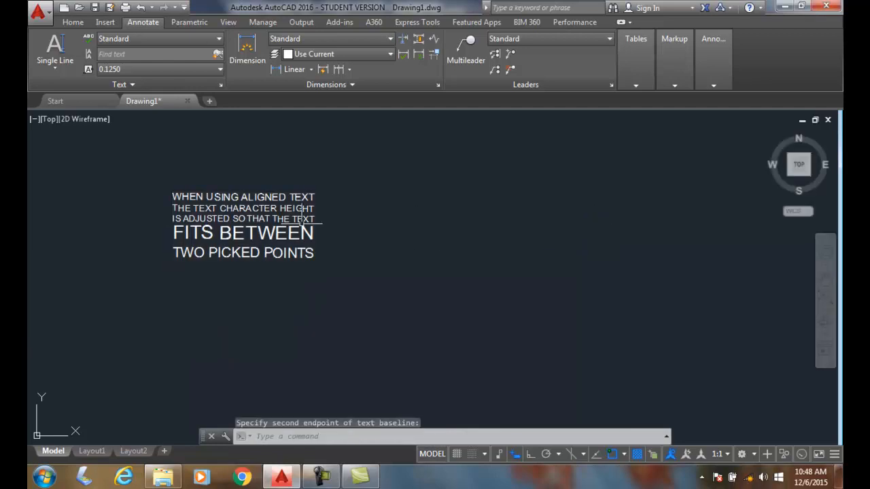
{"action": "mouse_move", "coordinate": [372, 240]}
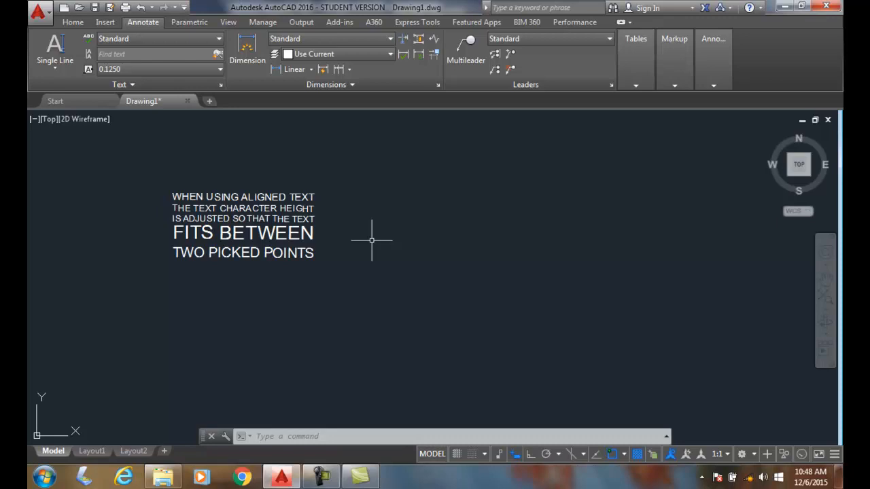
{"action": "mouse_move", "coordinate": [355, 252]}
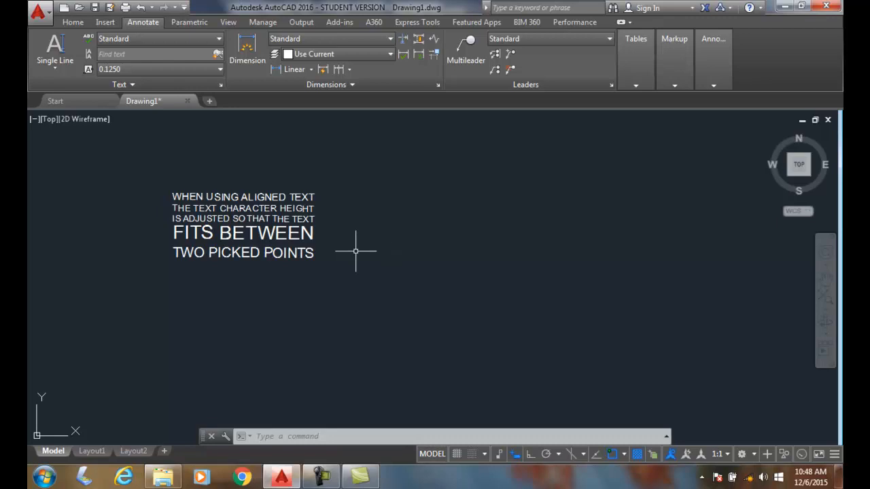
{"action": "mouse_move", "coordinate": [328, 204]}
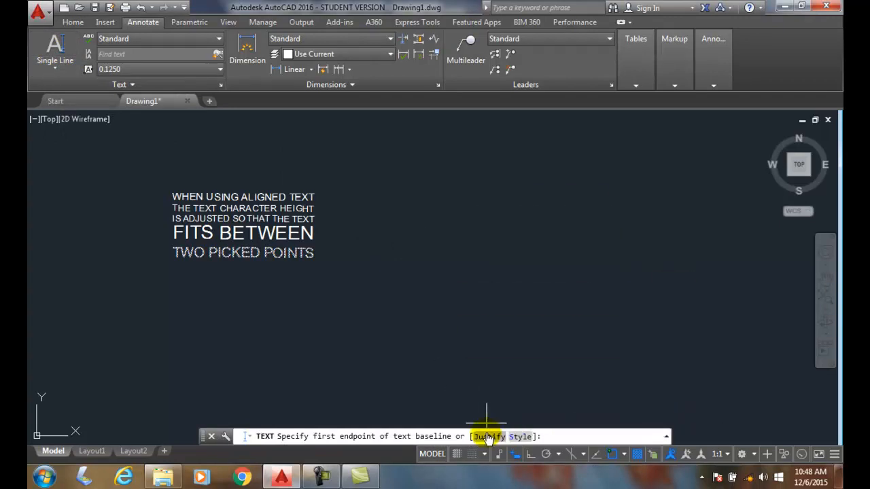
- Choose Fit justification and place the first baseline endpoint right of the aligned text
{"action": "left_click", "coordinate": [487, 436]}
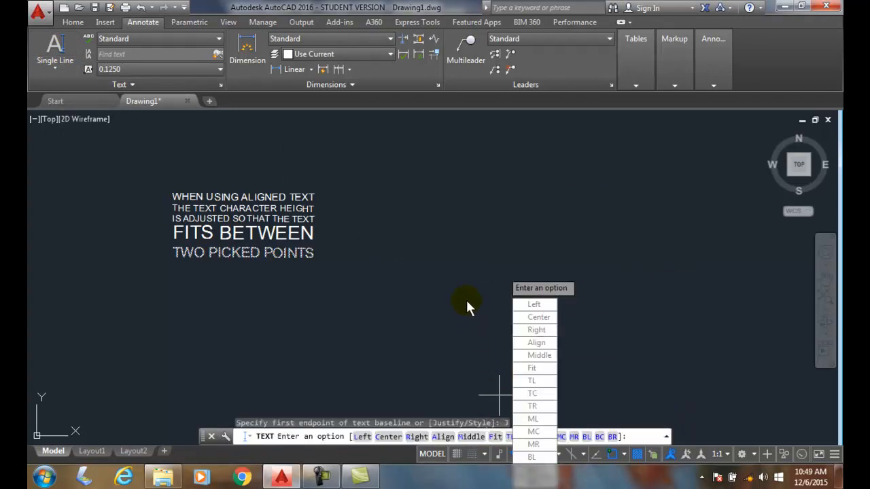
{"action": "mouse_move", "coordinate": [494, 362]}
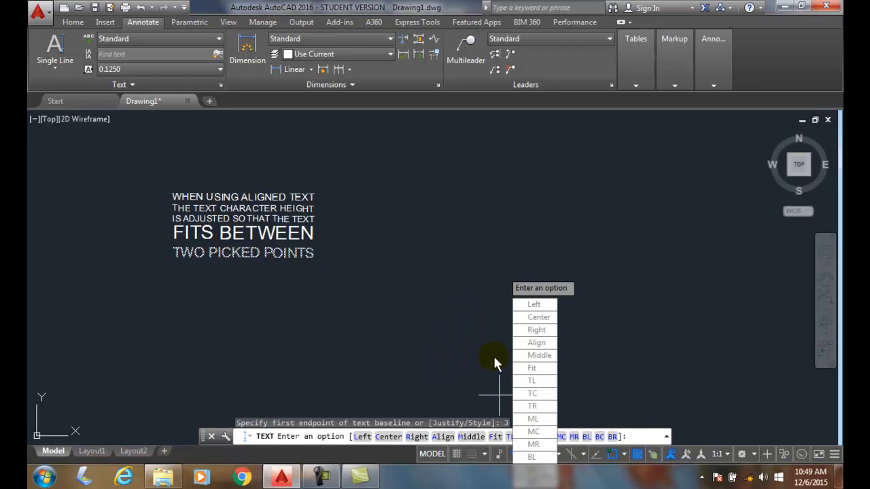
{"action": "mouse_move", "coordinate": [531, 368]}
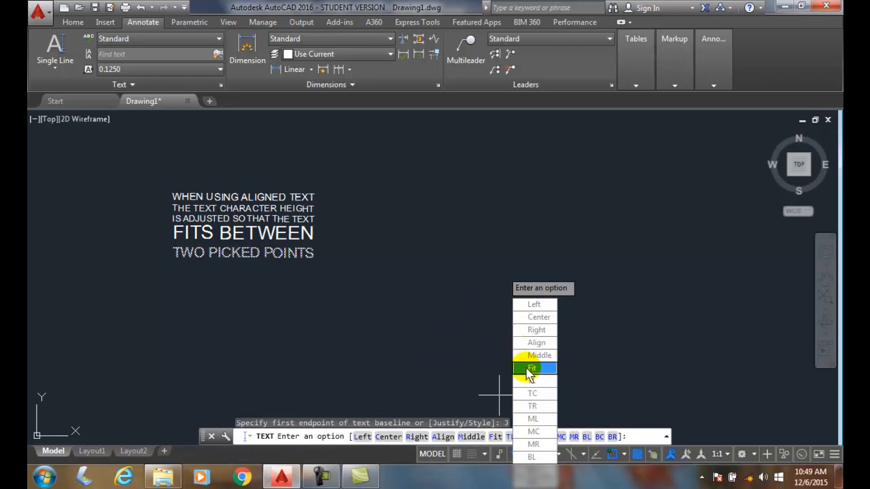
{"action": "left_click", "coordinate": [532, 368]}
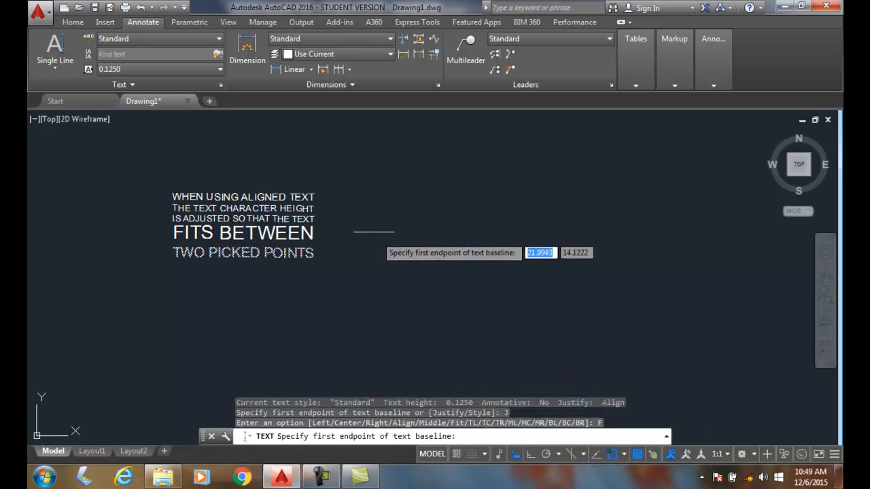
{"action": "mouse_move", "coordinate": [370, 189]}
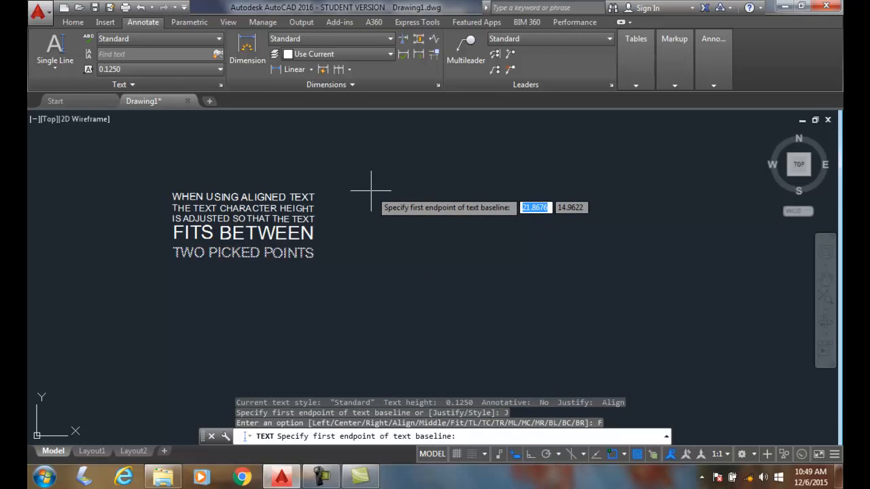
{"action": "left_click", "coordinate": [370, 191]}
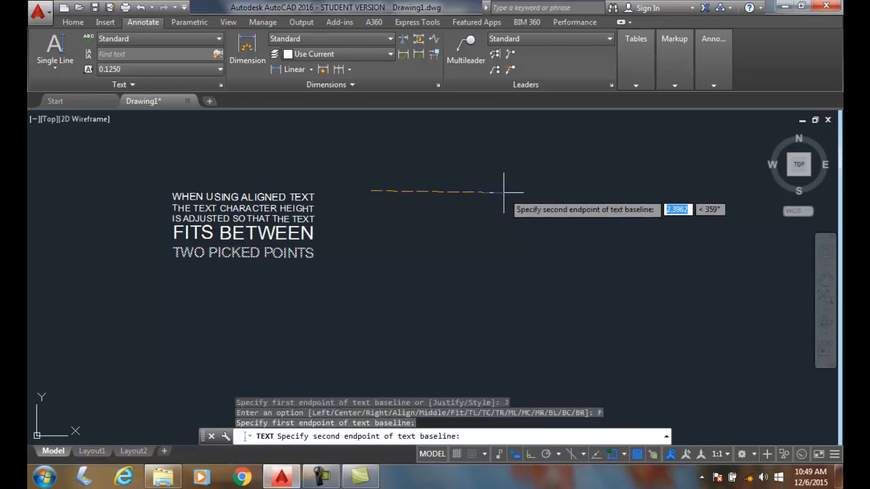
{"action": "mouse_move", "coordinate": [512, 192]}
{"action": "type", "text": "WHEN US"}
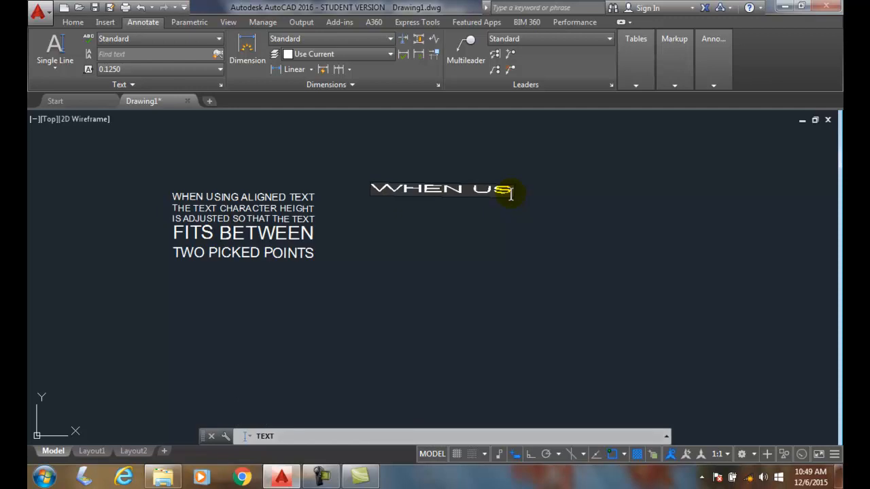
- Type the Fit text lines about character width being adjusted
{"action": "type", "text": "ING FIT"}
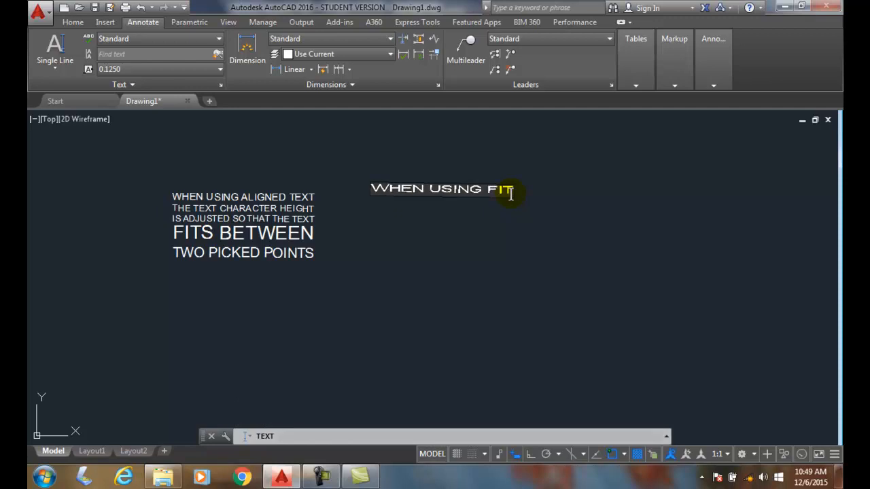
{"action": "type", "text": "TEXT"}
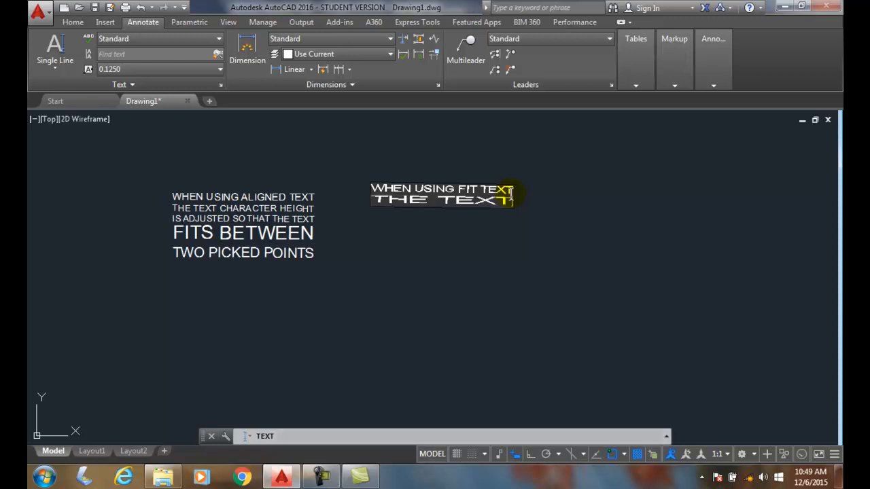
{"action": "type", "text": "C"}
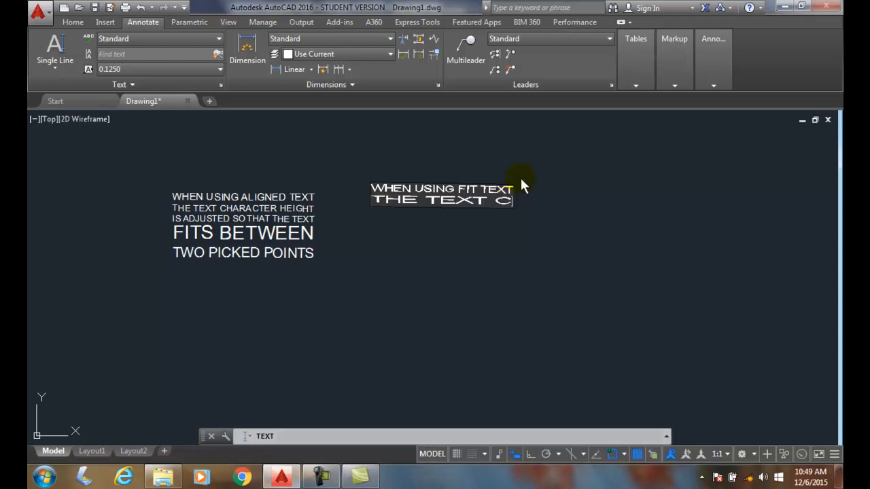
{"action": "type", "text": "HARACTER"}
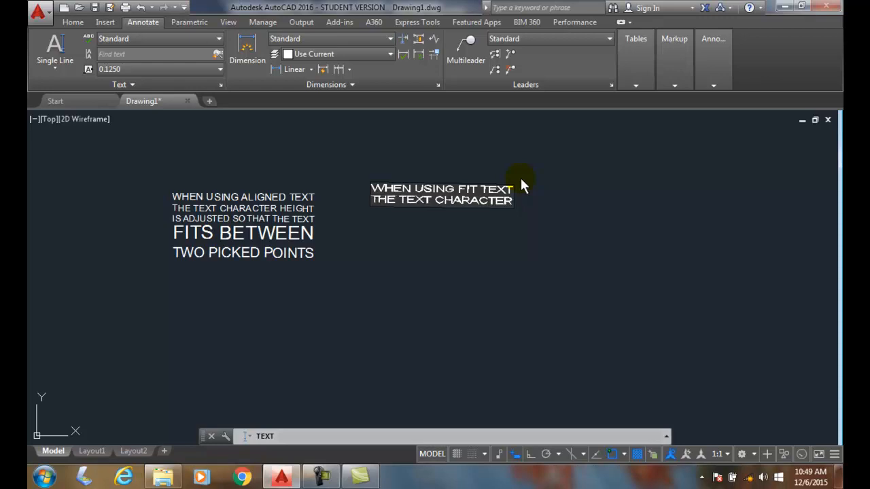
{"action": "type", "text": "WI"}
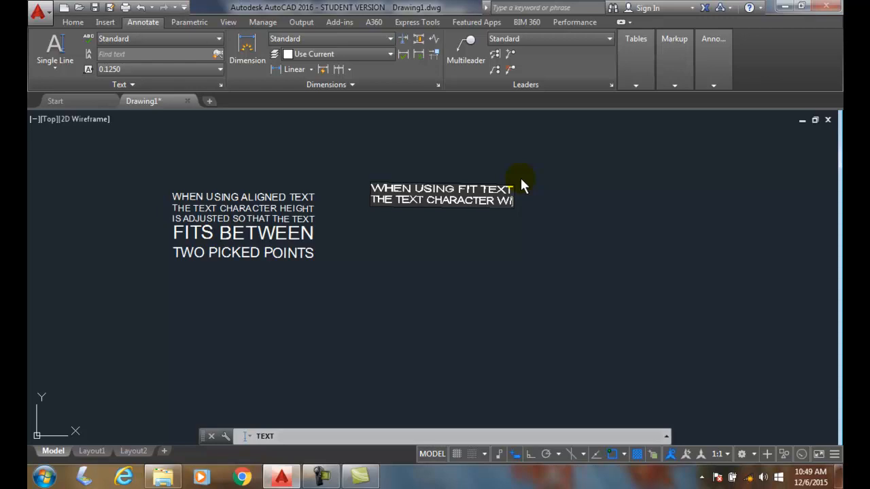
{"action": "type", "text": "DTH"}
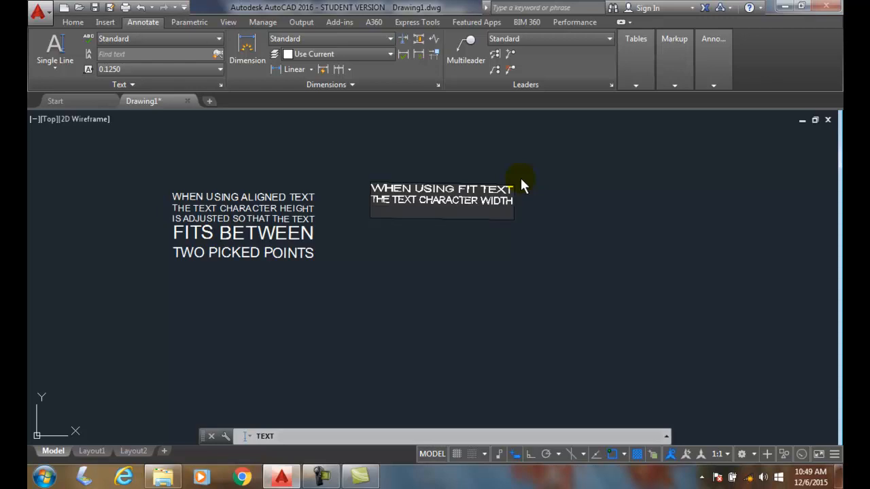
{"action": "type", "text": "IS ADJUSTED SO THAT THE TEXT"}
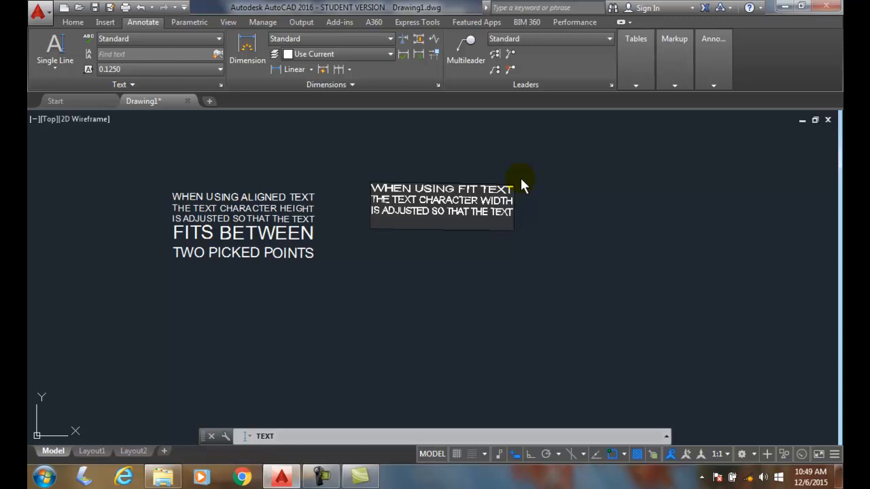
- Add 'HEIGHT REMAINS THE SAME' and begin the 'FOR EACH LINE' line, correcting typos
{"action": "type", "text": "HEIGHT"}
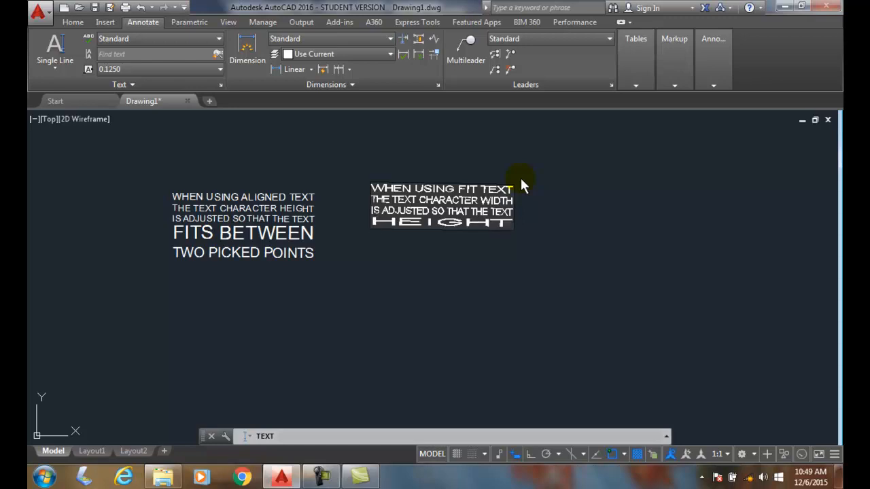
{"action": "type", "text": "REMAI"}
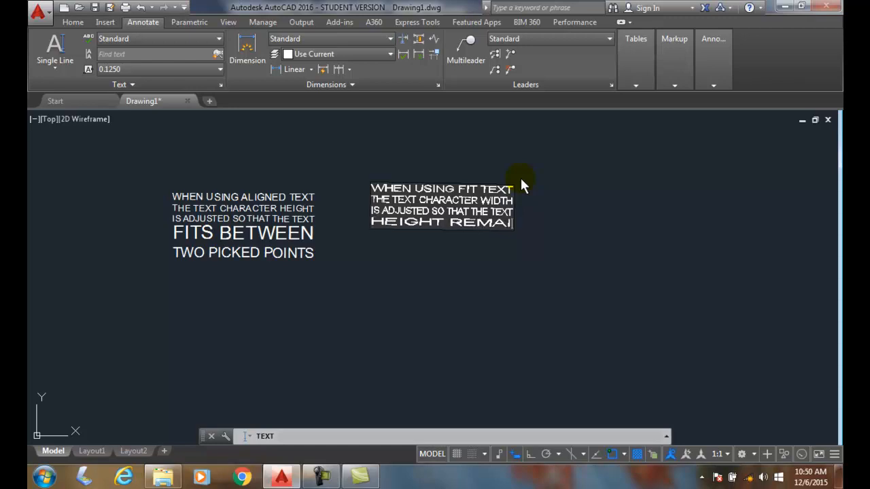
{"action": "type", "text": "NS THE"}
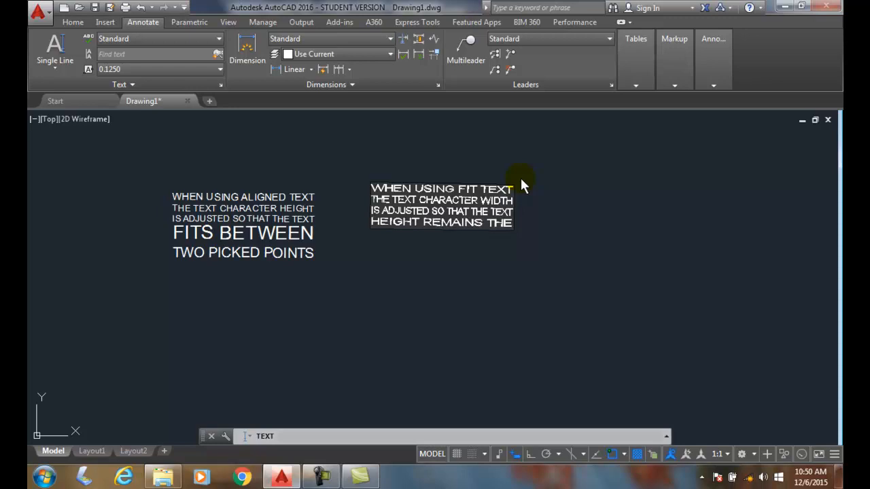
{"action": "type", "text": "SAME"}
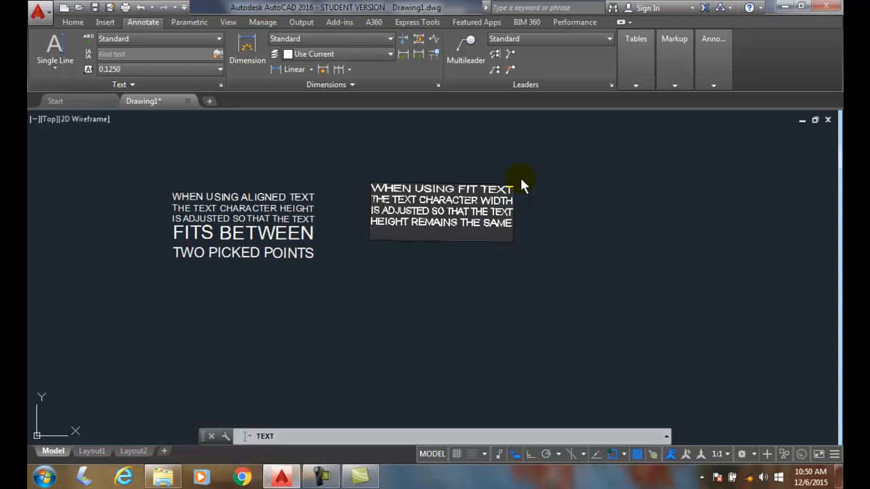
{"action": "type", "text": "FORE"}
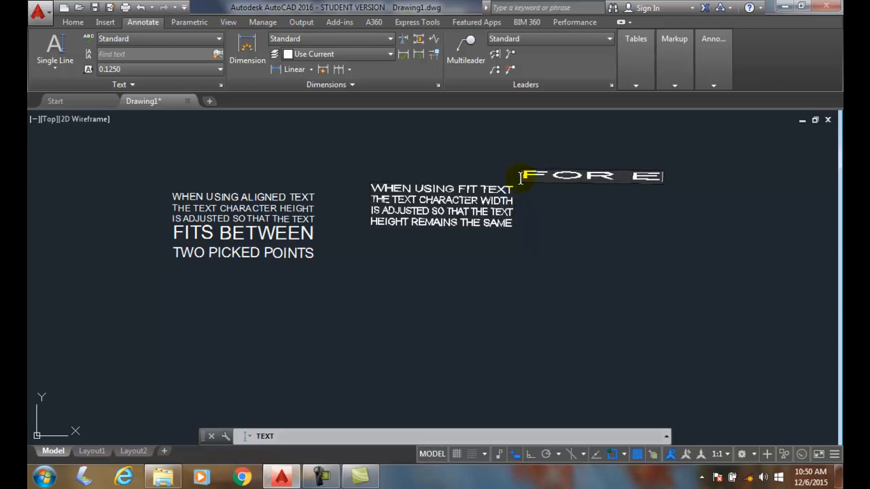
{"action": "type", "text": "EACH LINE"}
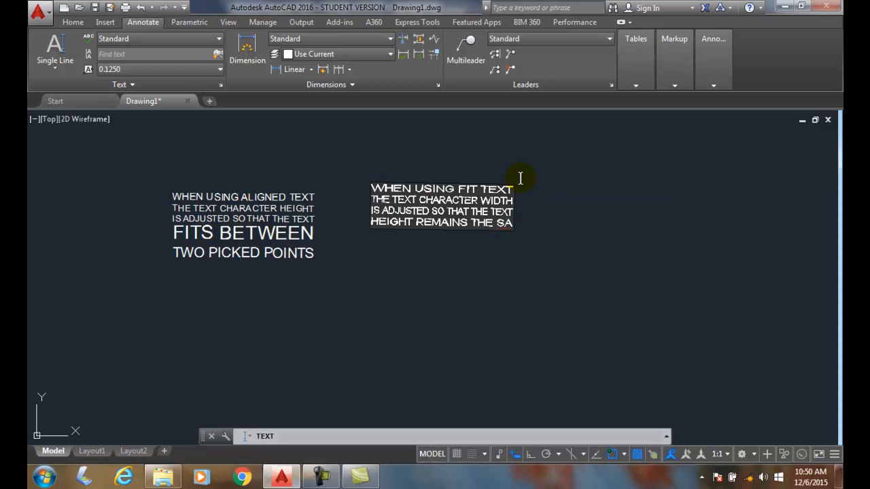
{"action": "type", "text": "ME"}
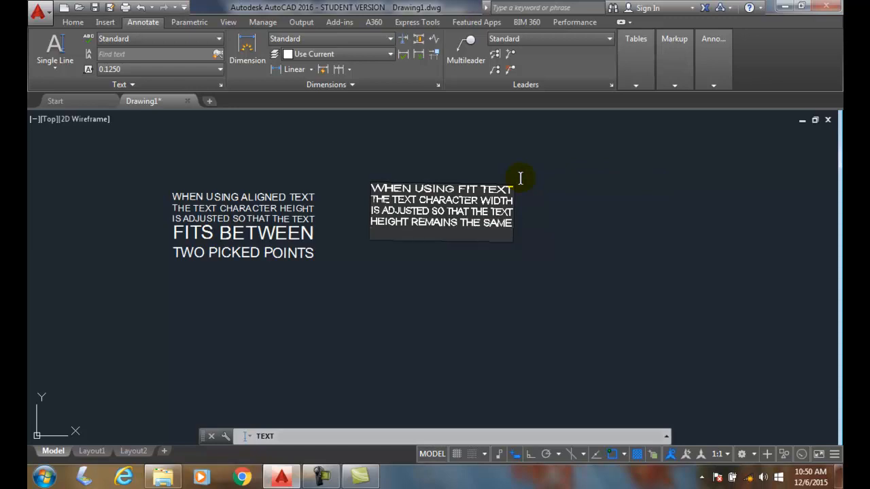
{"action": "type", "text": "FOR EACH LINE"}
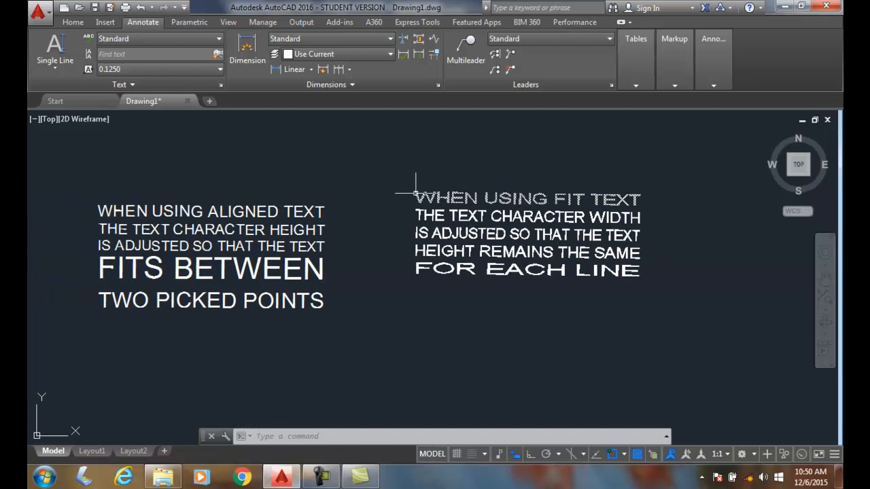
{"action": "mouse_move", "coordinate": [414, 191]}
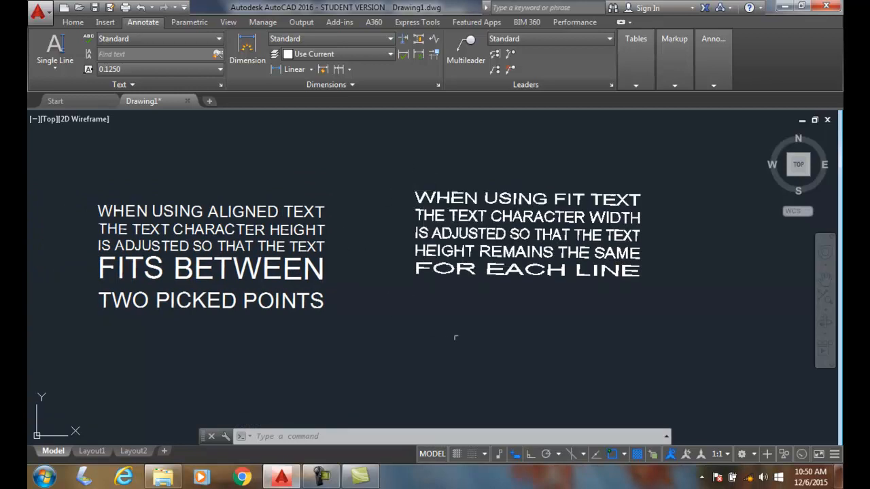
{"action": "mouse_move", "coordinate": [584, 282]}
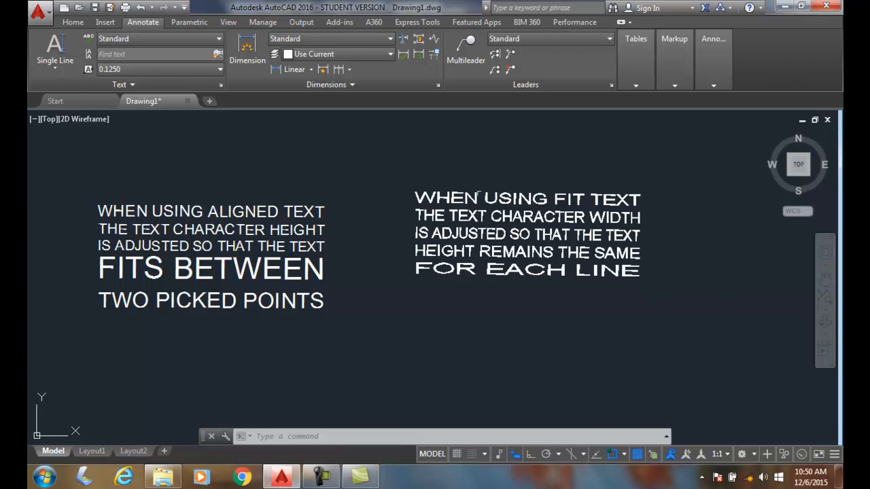
{"action": "mouse_move", "coordinate": [654, 205]}
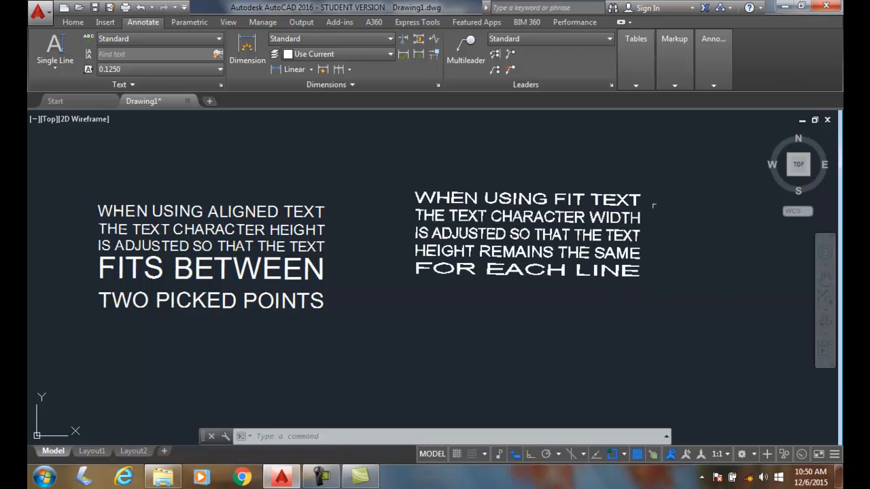
- Click empty drawing space after finishing the 'FOR EACH LINE' Fit text
{"action": "left_click", "coordinate": [489, 333]}
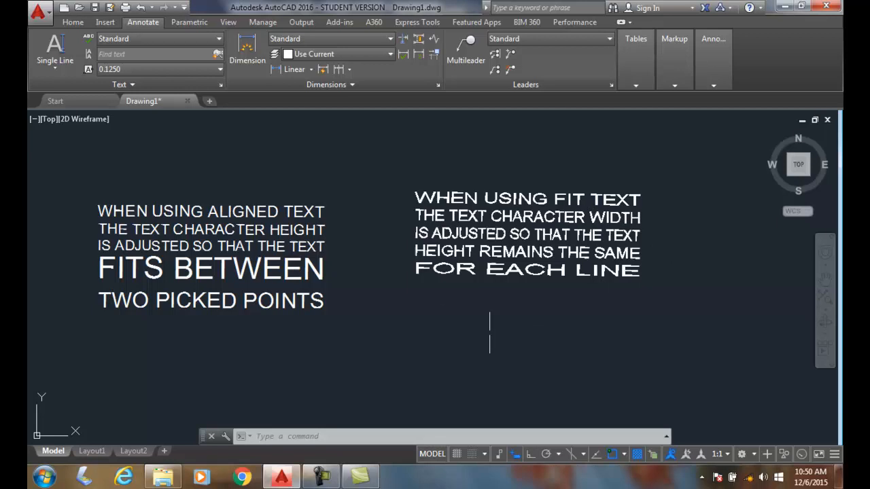
{"action": "mouse_move", "coordinate": [623, 292]}
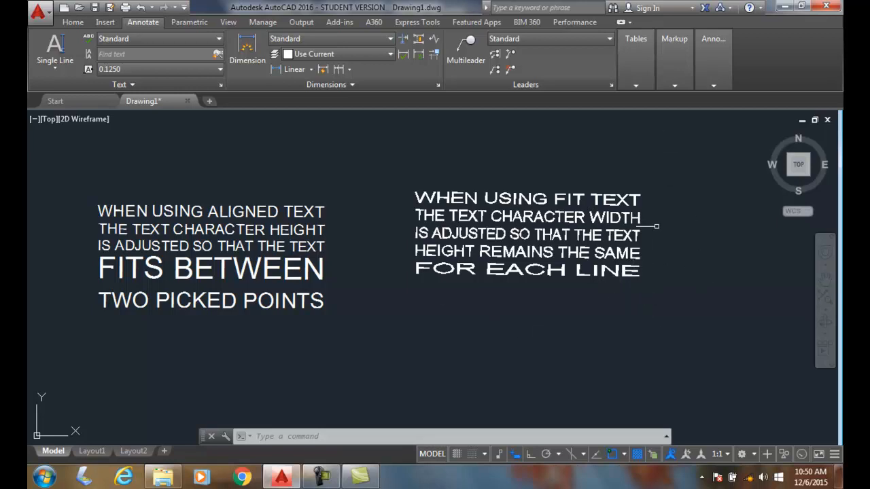
{"action": "mouse_move", "coordinate": [409, 293]}
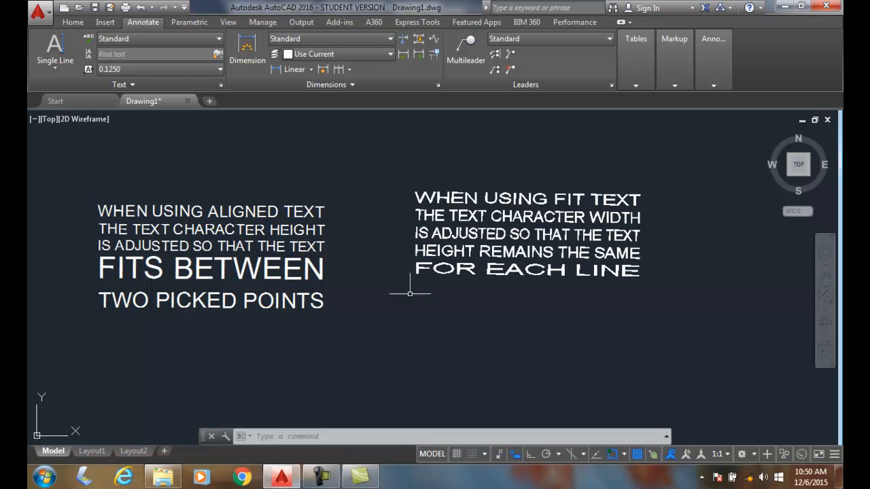
{"action": "mouse_move", "coordinate": [407, 330]}
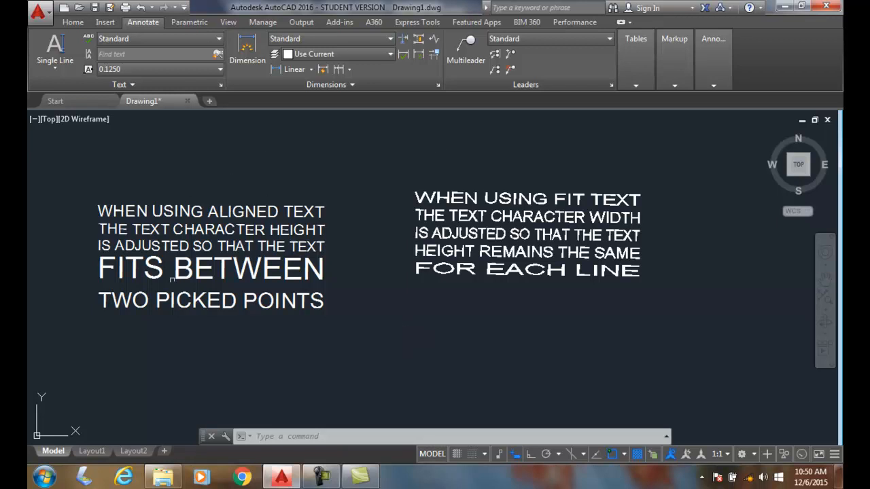
{"action": "mouse_move", "coordinate": [417, 333]}
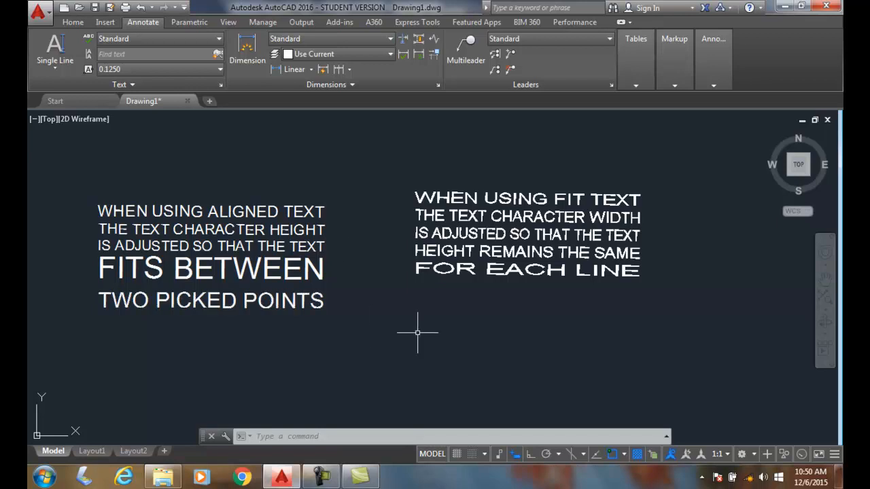
{"action": "mouse_move", "coordinate": [209, 321]}
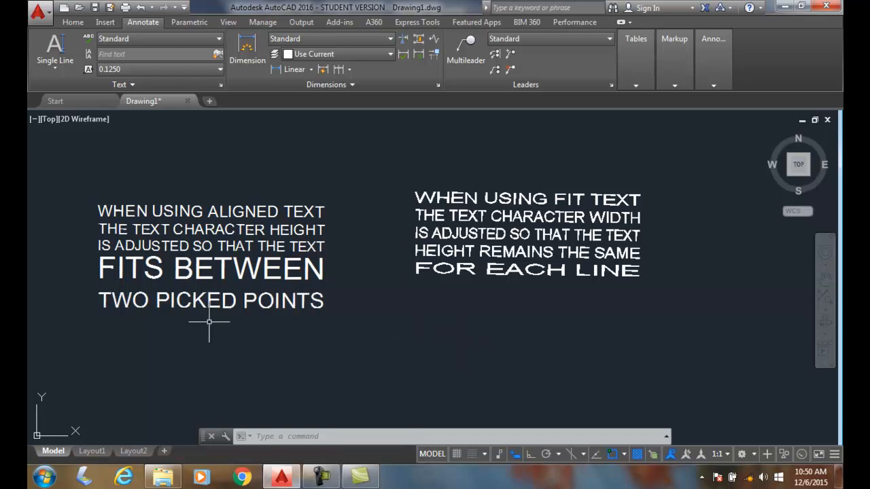
{"action": "mouse_move", "coordinate": [567, 268]}
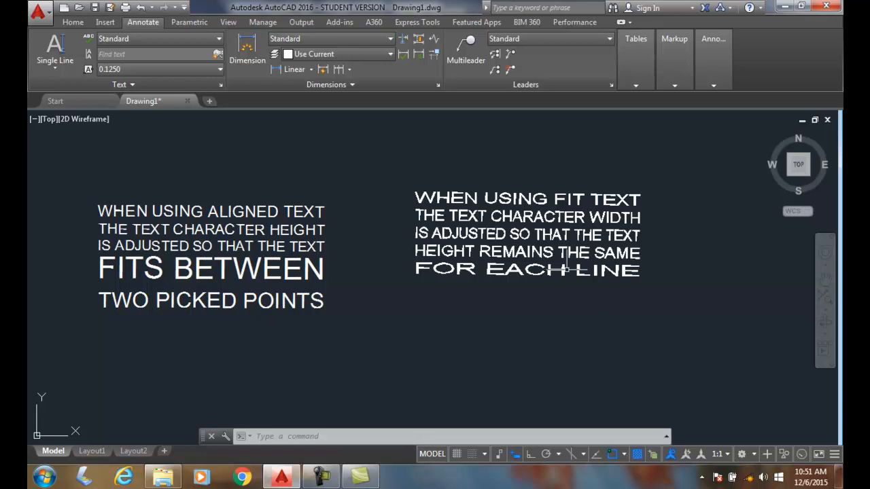
{"action": "mouse_move", "coordinate": [558, 300]}
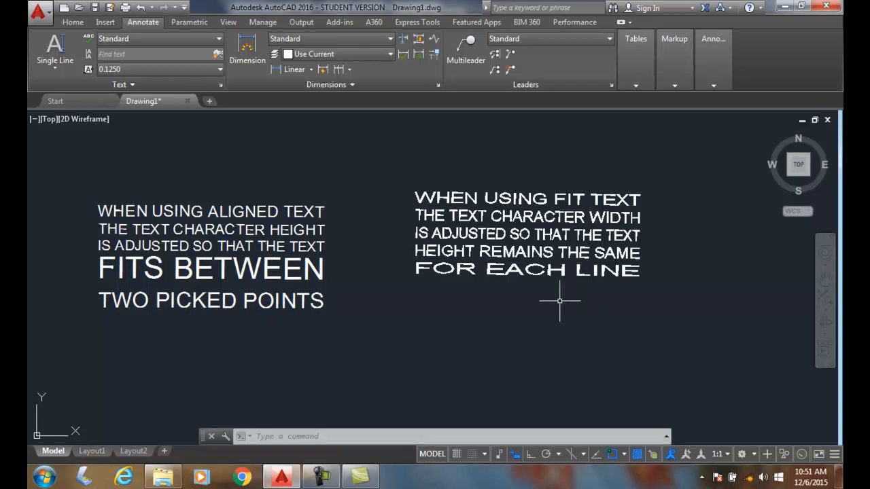